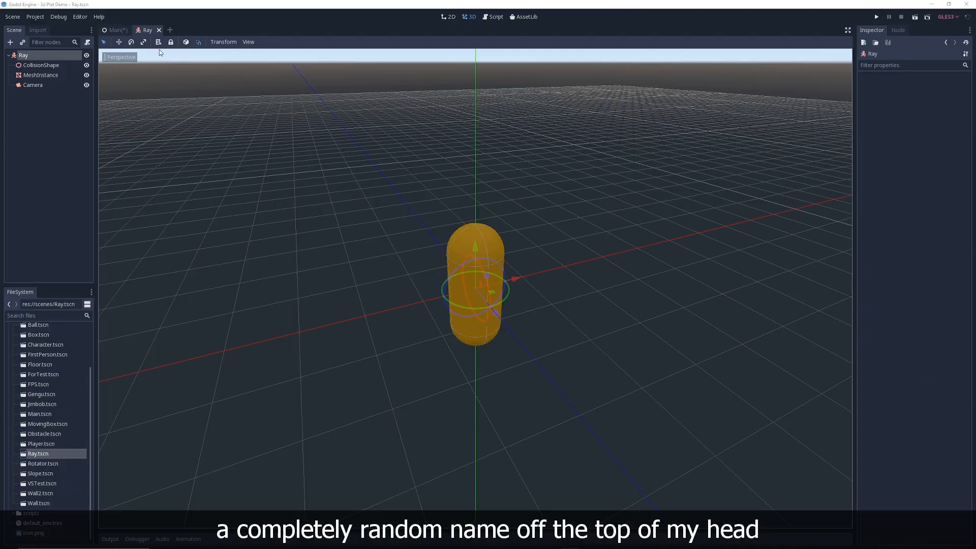
# - Inspect the Ray, capsule mesh and camera nodes, then attach a new KinematicBody GDScript to Ray
pyautogui.click(23, 55)
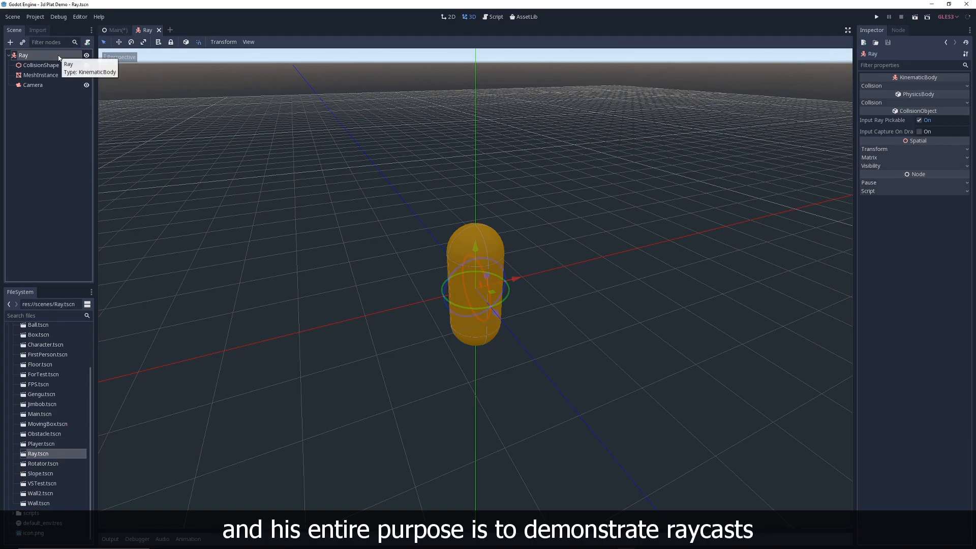
pyautogui.moveTo(142, 98)
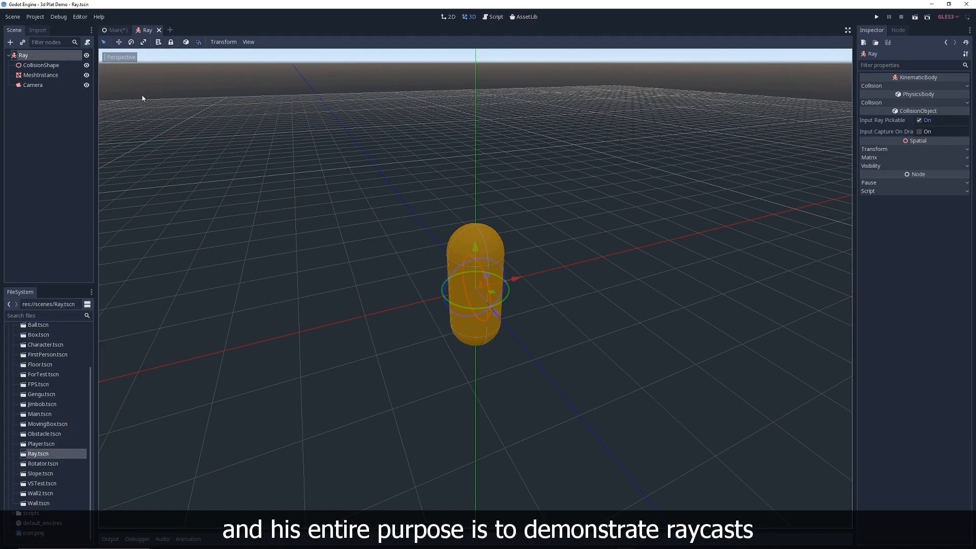
pyautogui.moveTo(104, 84)
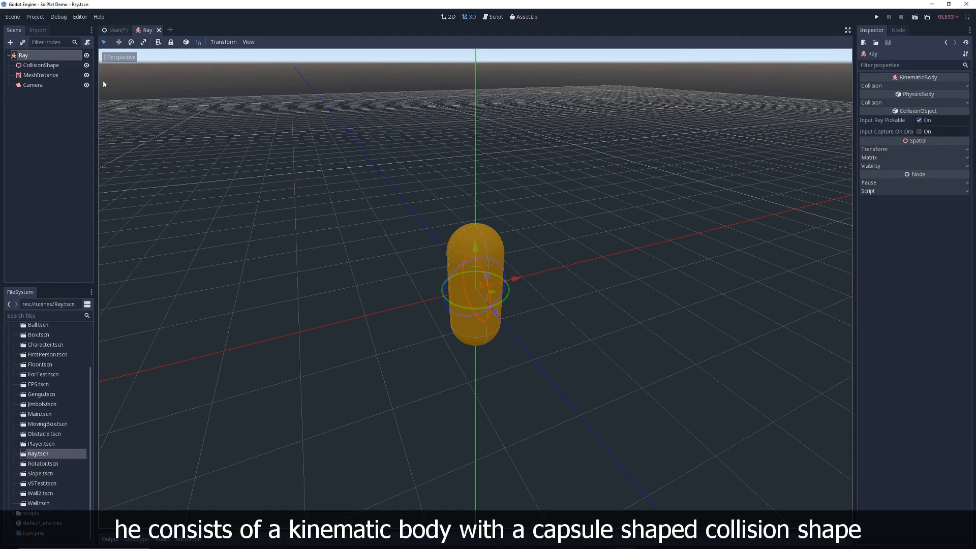
pyautogui.click(41, 75)
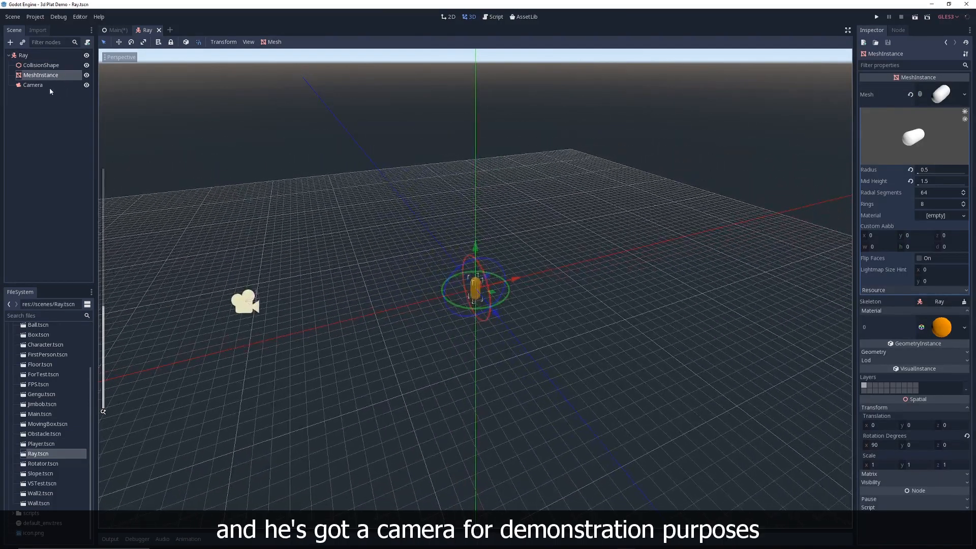
pyautogui.click(33, 85)
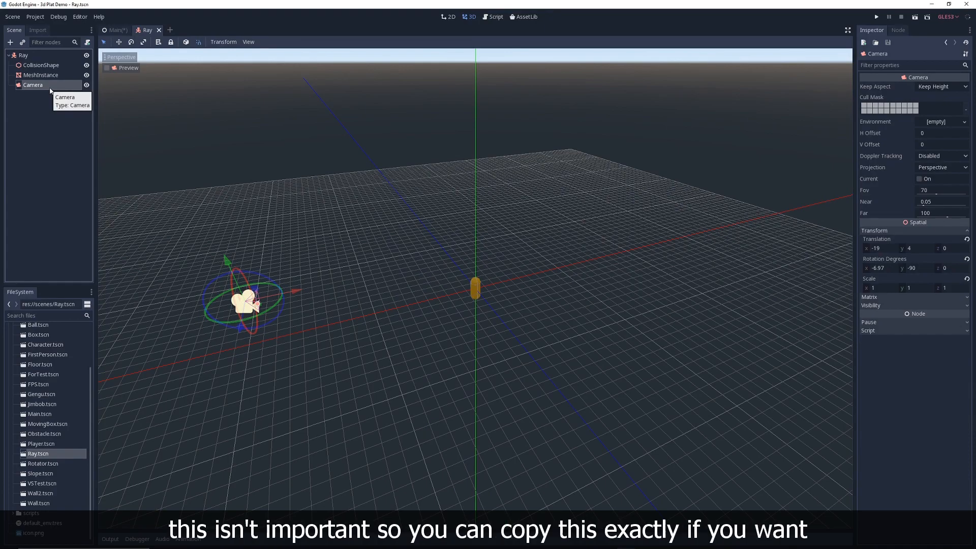
pyautogui.moveTo(45, 106)
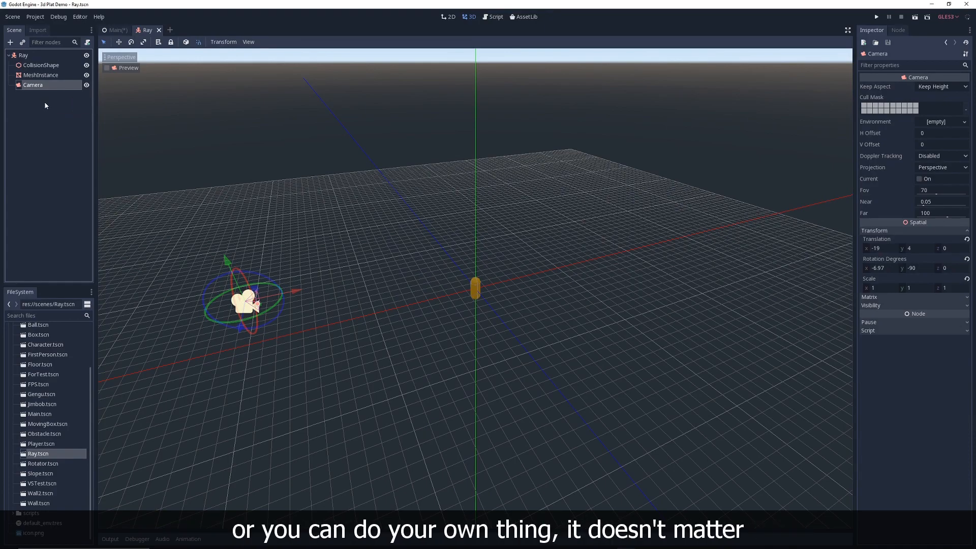
pyautogui.click(23, 55)
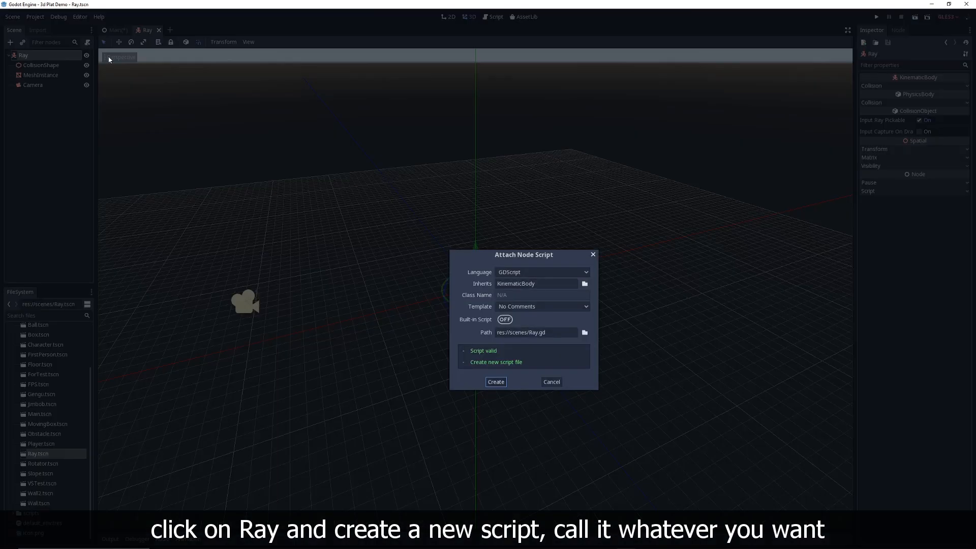
pyautogui.click(496, 382)
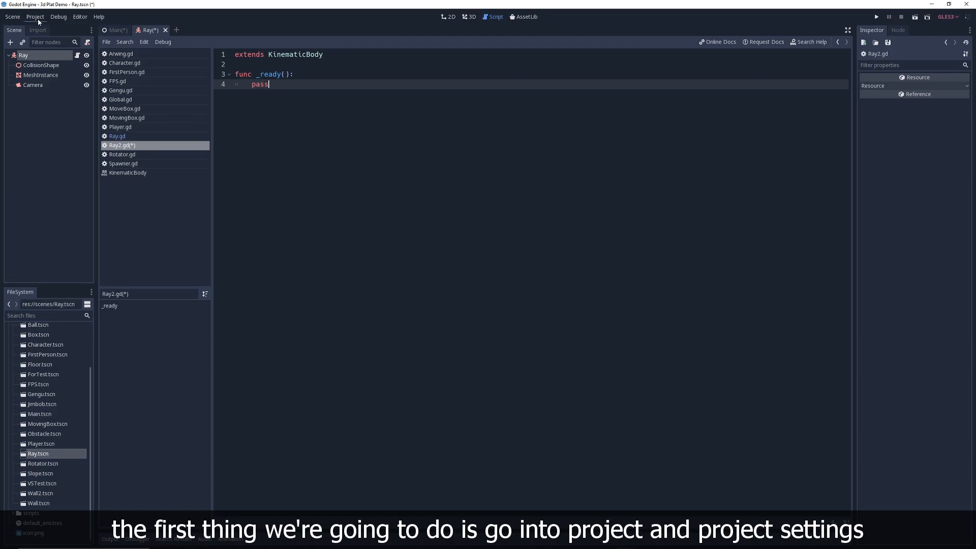
# - Add a 'fire' action to the Project Settings Input Map, bound to a mouse button
pyautogui.click(35, 16)
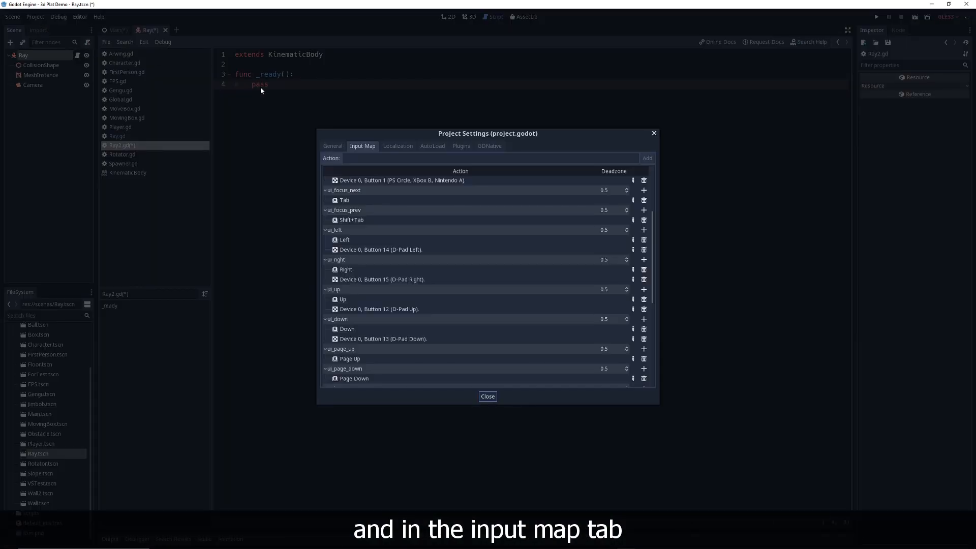
pyautogui.click(490, 157)
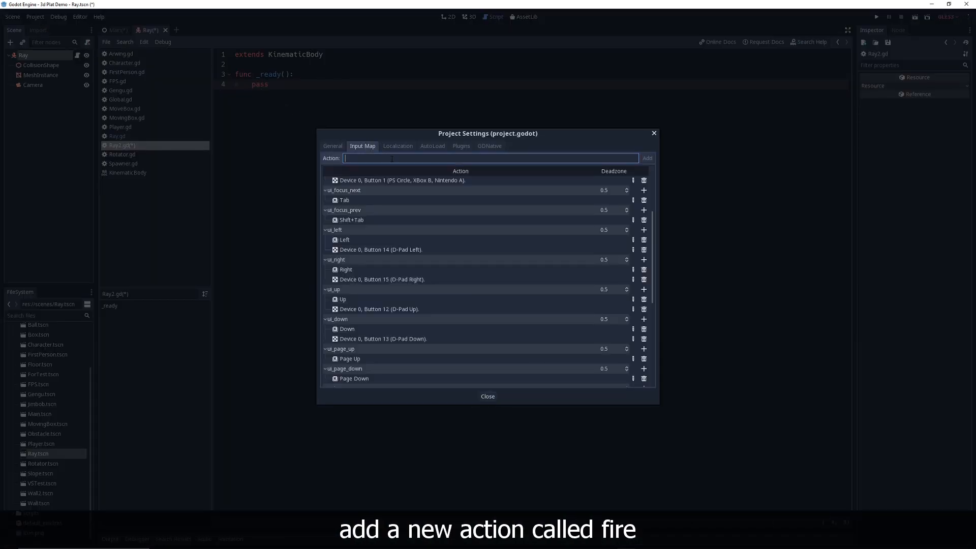
pyautogui.click(646, 157)
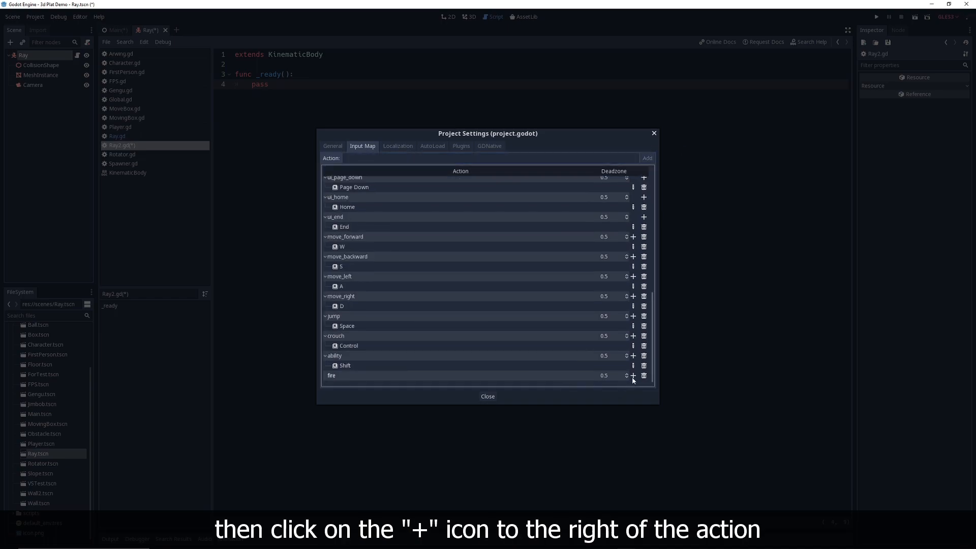
pyautogui.click(633, 375)
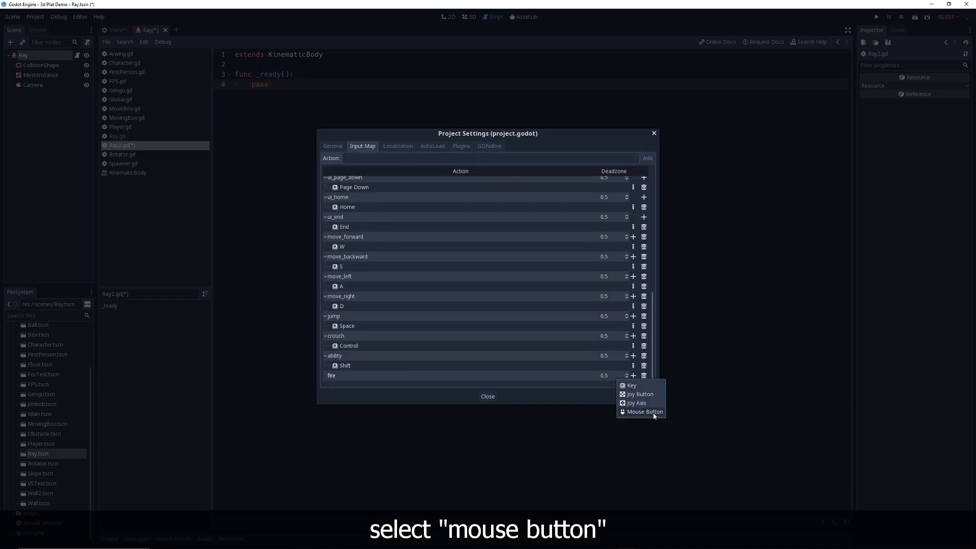
pyautogui.click(644, 411)
pyautogui.write('func ')
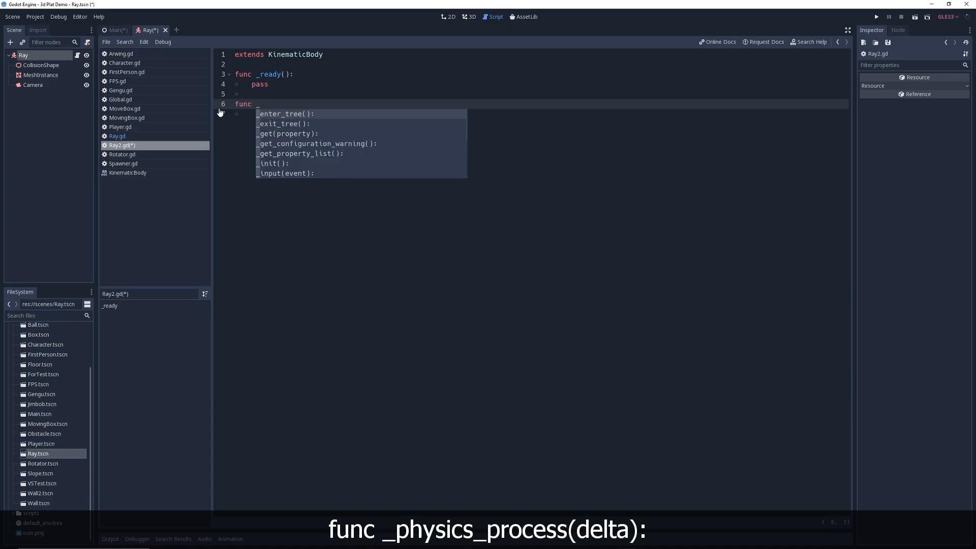
# - Write _physics_process(delta) fetching get_world().direct_space_state when 'fire' is just pressed, then begin a collision variable
pyautogui.write('_physics_process(delta)')
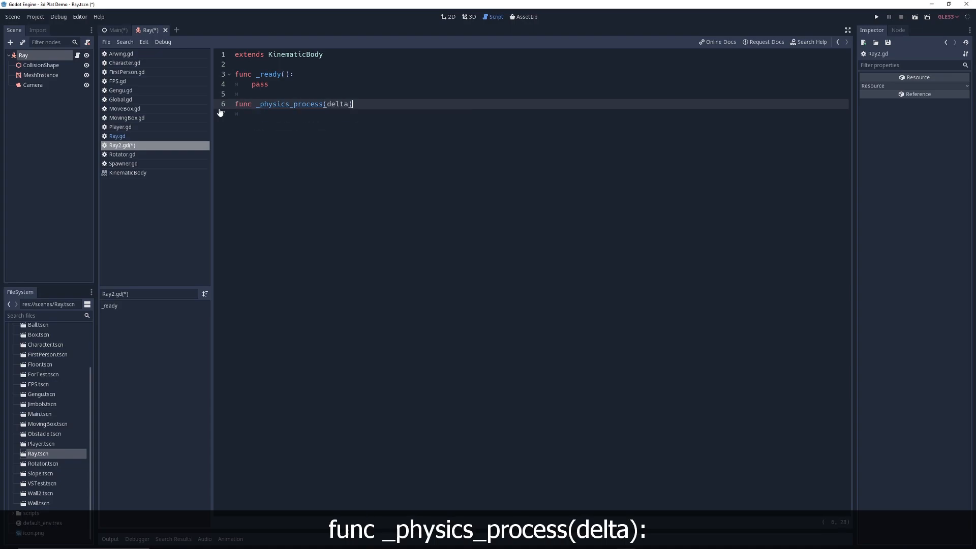
pyautogui.write(':')
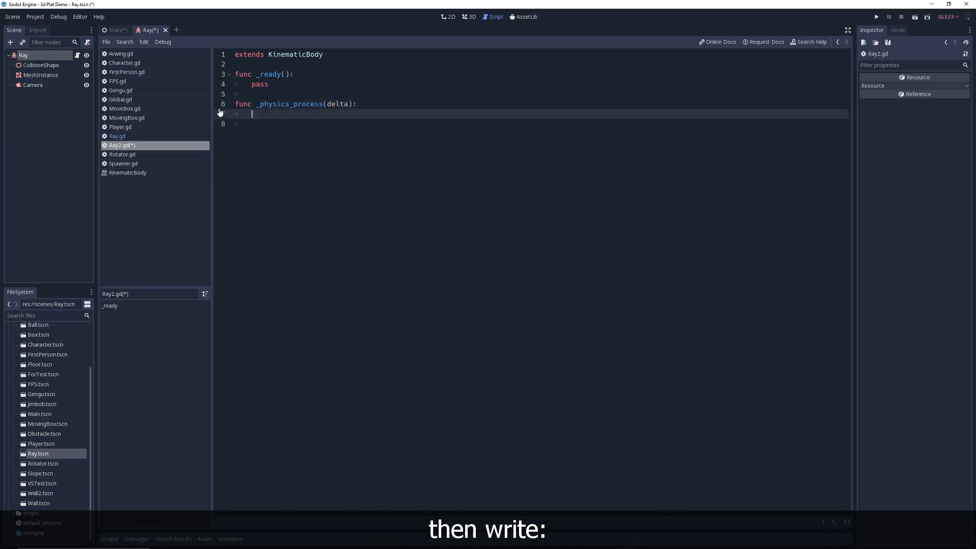
pyautogui.write('if Input.is_action_just_pressed("fire"):')
pyautogui.click(539, 124)
pyautogui.write('var direct_')
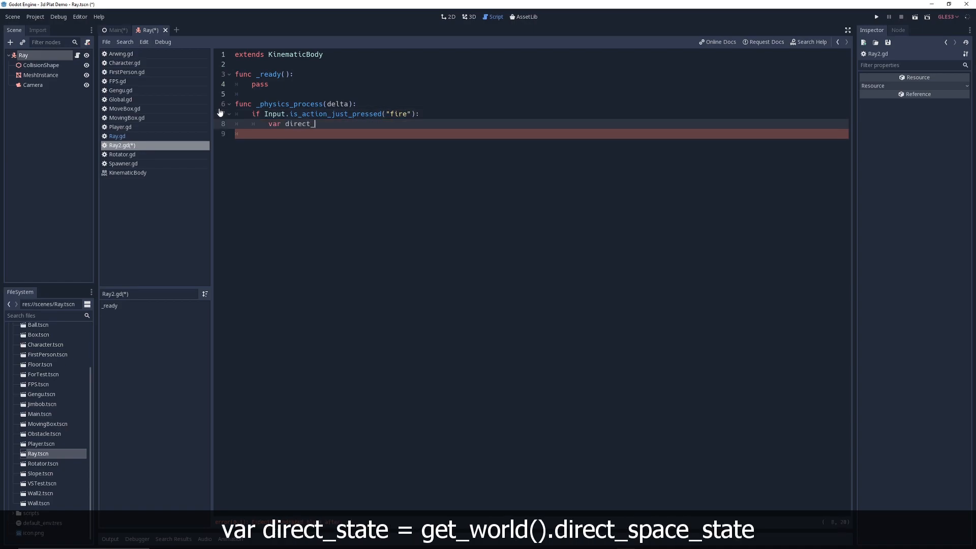
pyautogui.write('state = get_world().direct_space_state')
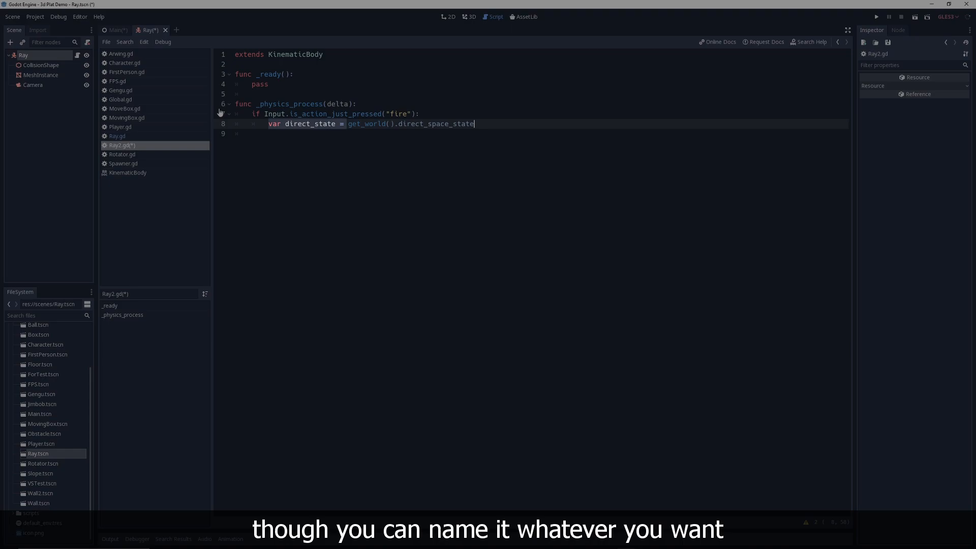
pyautogui.write('var collision = direct_state.intersect_ray(transform.origin,')
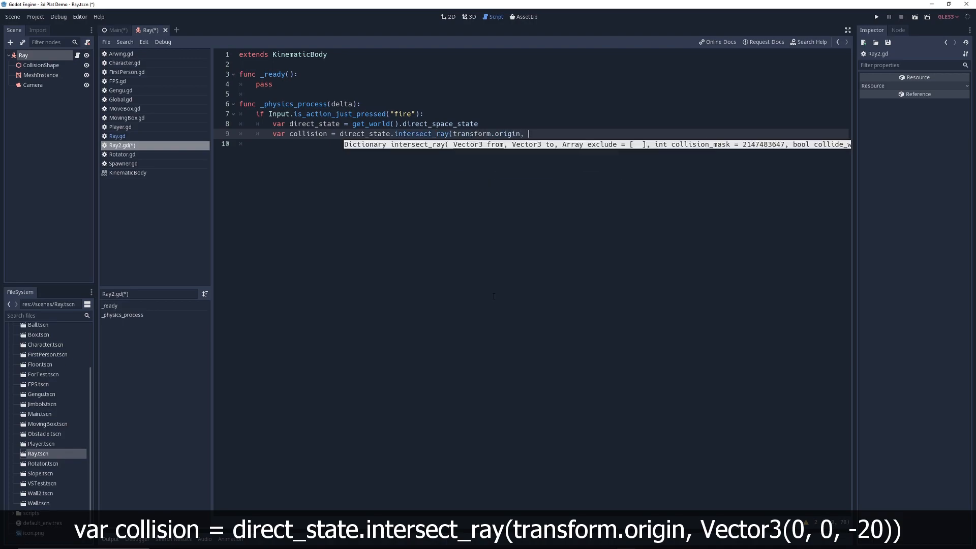
# - Call intersect_ray from transform.origin to Vector3(0, 0, -20) and print(collision.position) on a hit
pyautogui.write('Vector3(0, 0, -20))')
pyautogui.write('print')
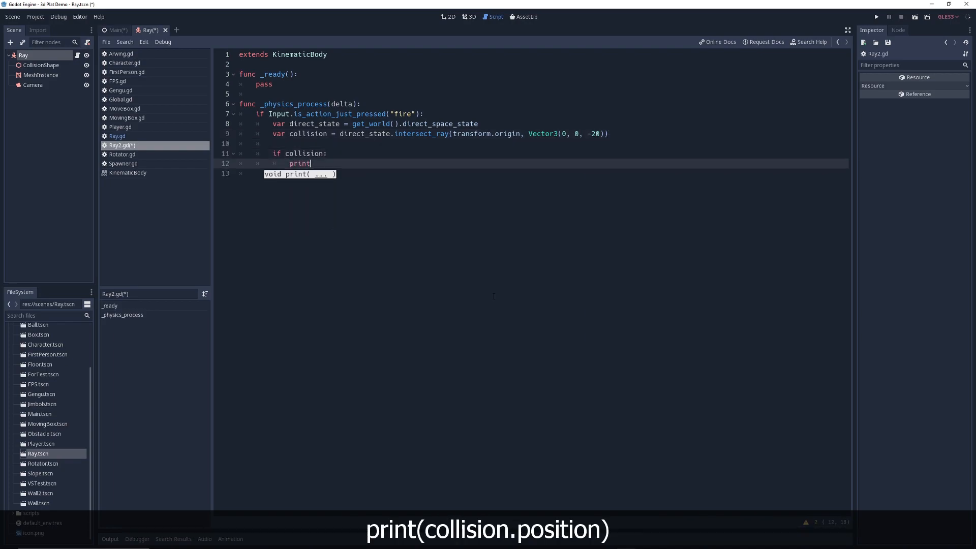
pyautogui.write('(collision.position)')
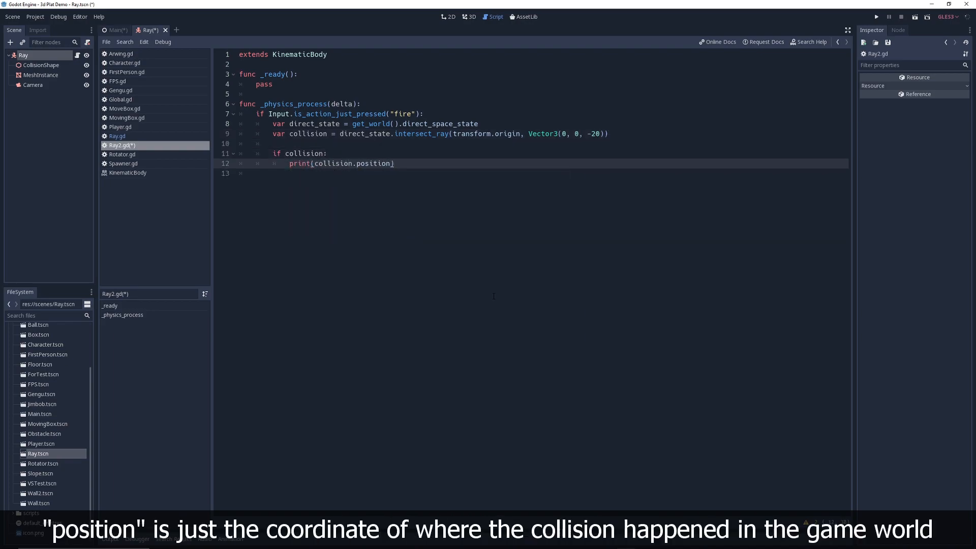